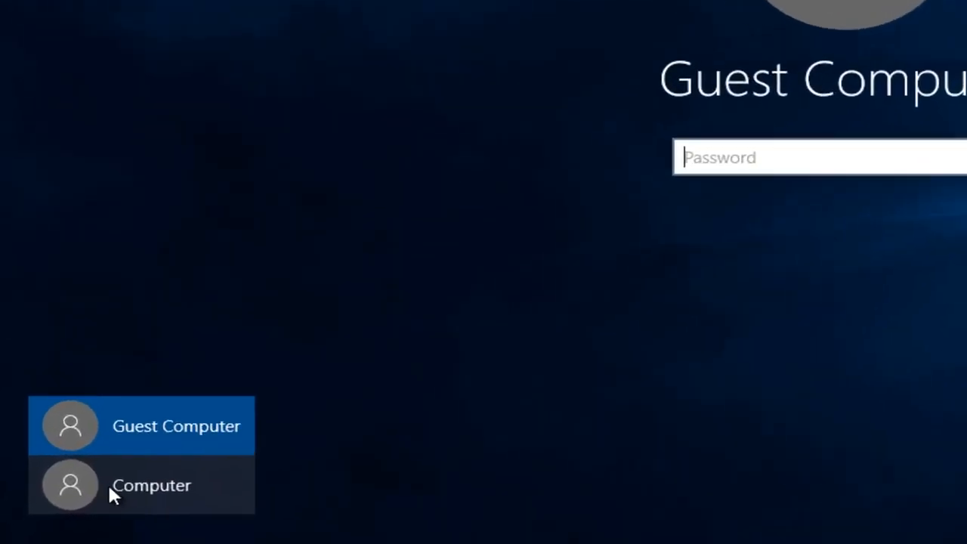
Sign in as the Computer account from the lock screen's user list.
left_click(151, 484)
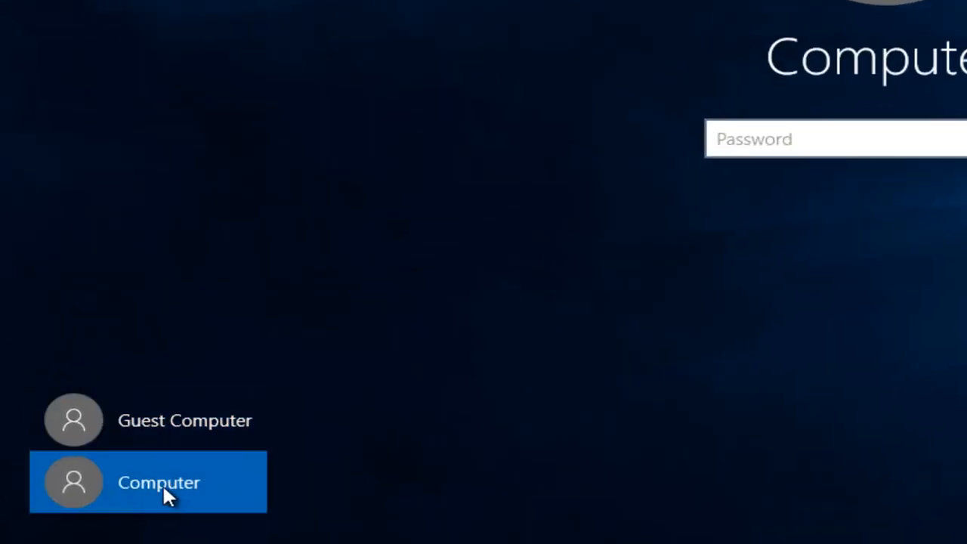
left_click(159, 420)
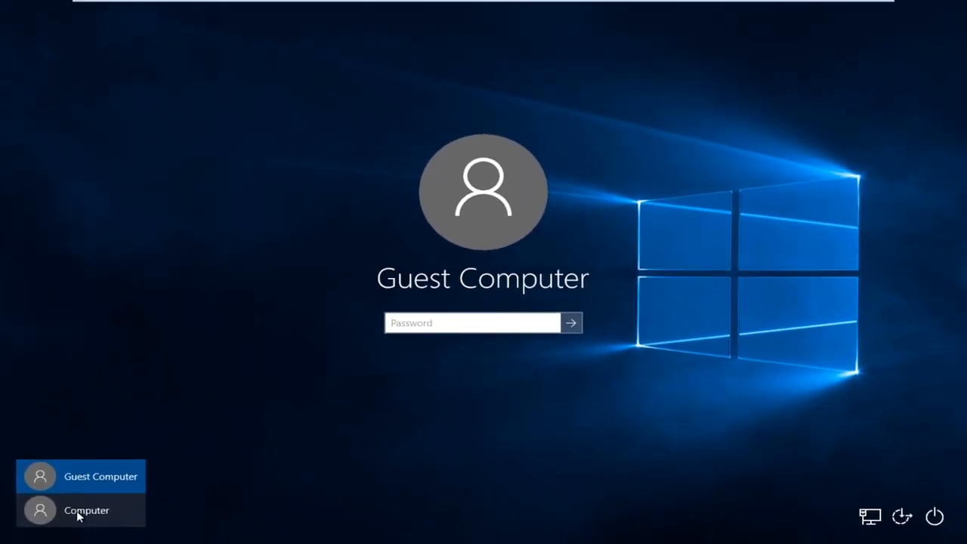
left_click(86, 510)
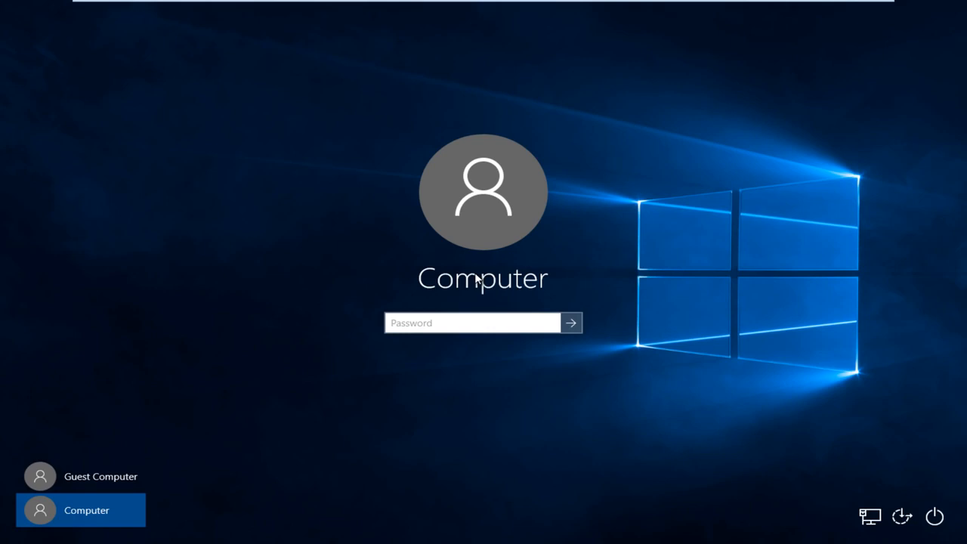
mouse_move(78, 476)
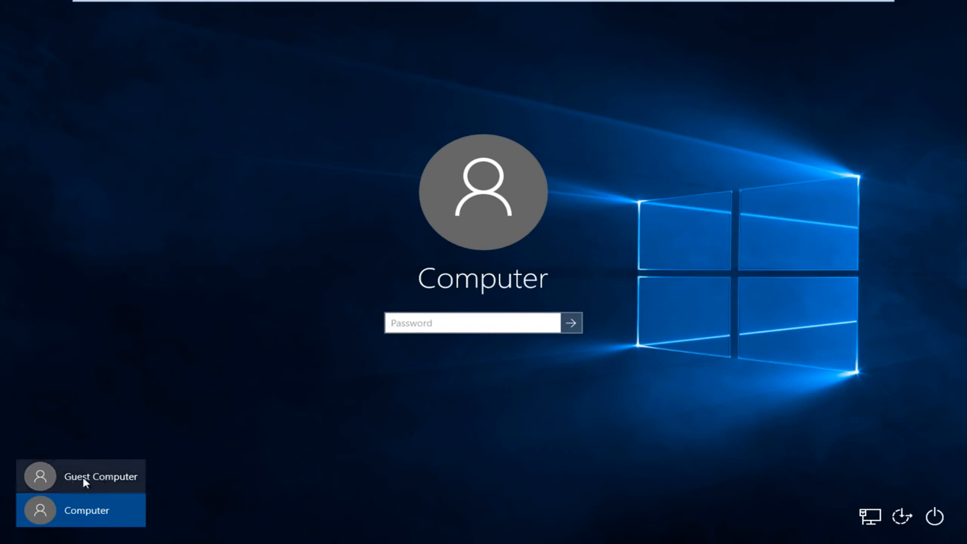
mouse_move(113, 514)
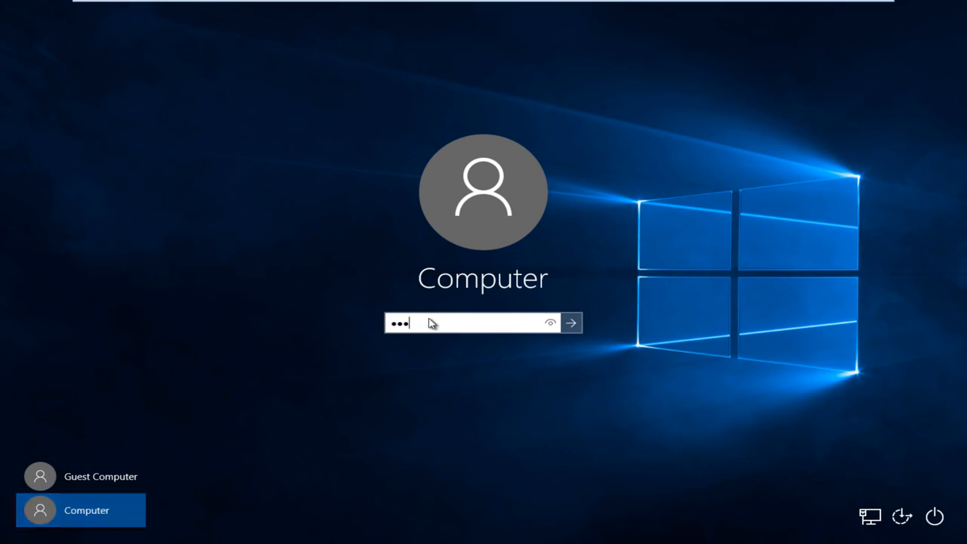
left_click(572, 323)
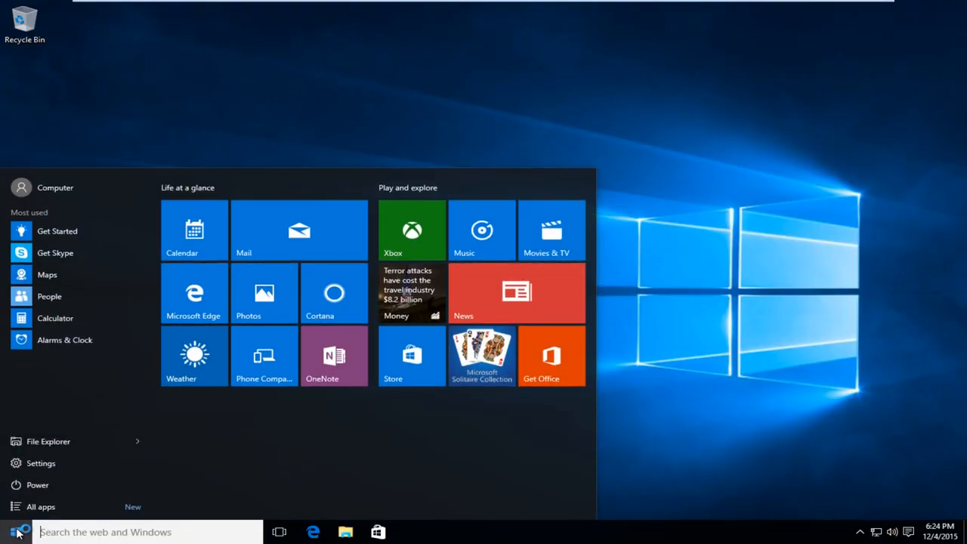
mouse_move(60, 465)
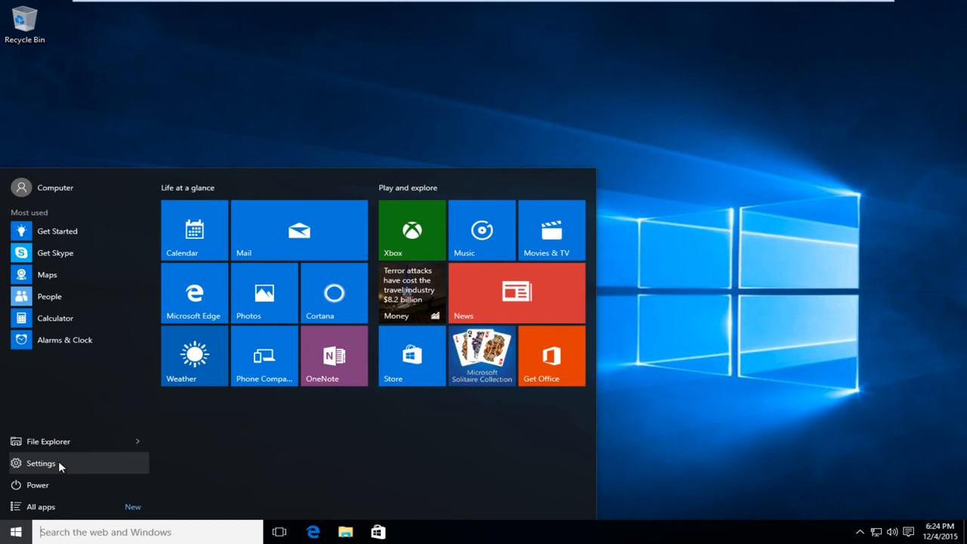
Launch Windows Settings from the Start menu.
left_click(40, 462)
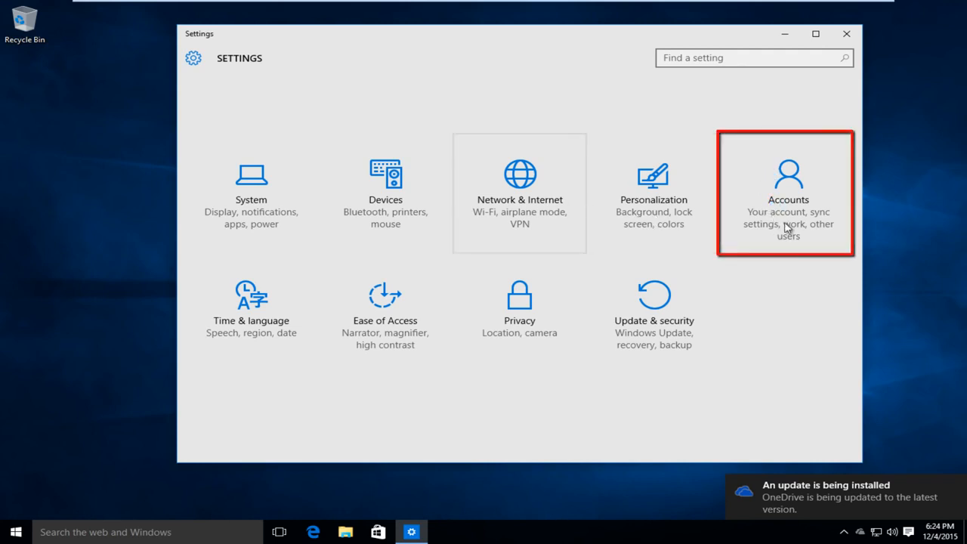
Go to Accounts > Family & other users and select the Guest Computer local account.
left_click(789, 193)
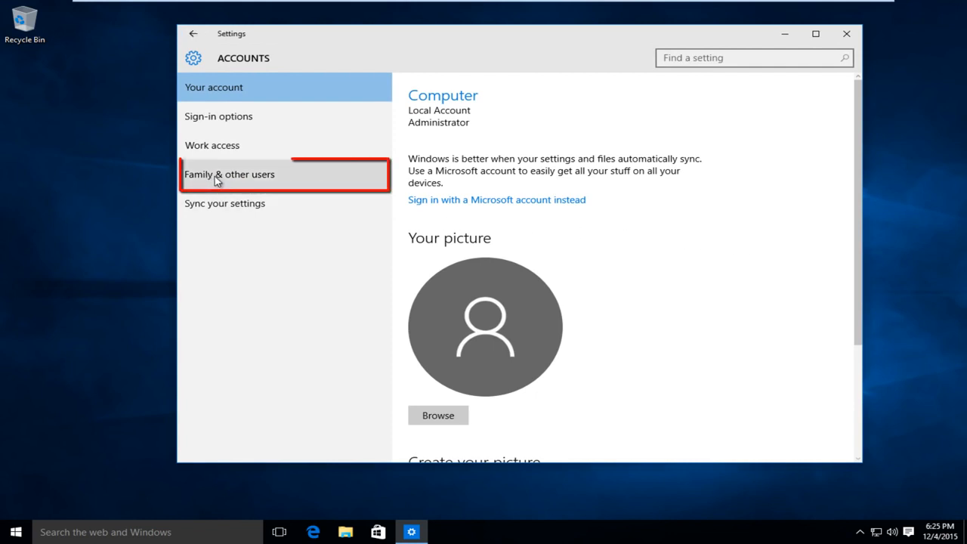
left_click(230, 175)
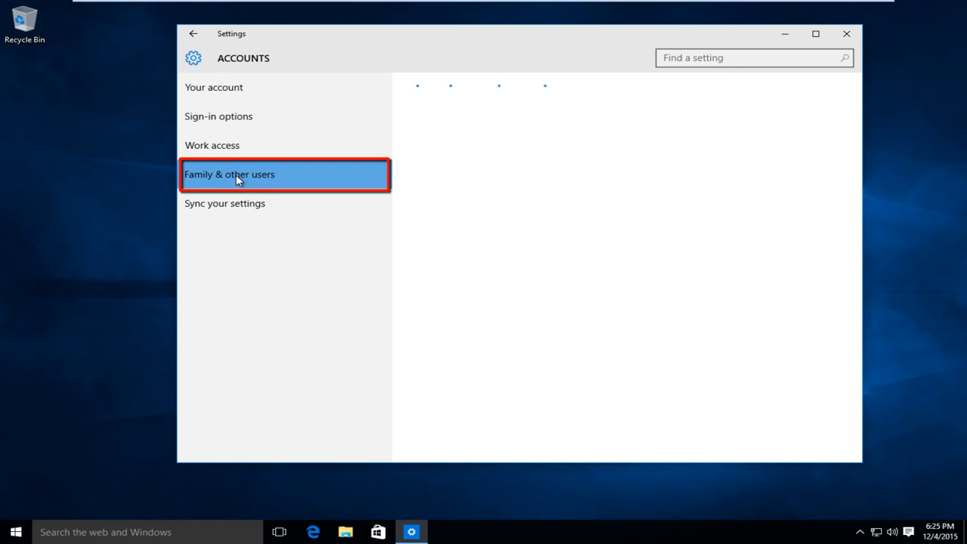
left_click(242, 175)
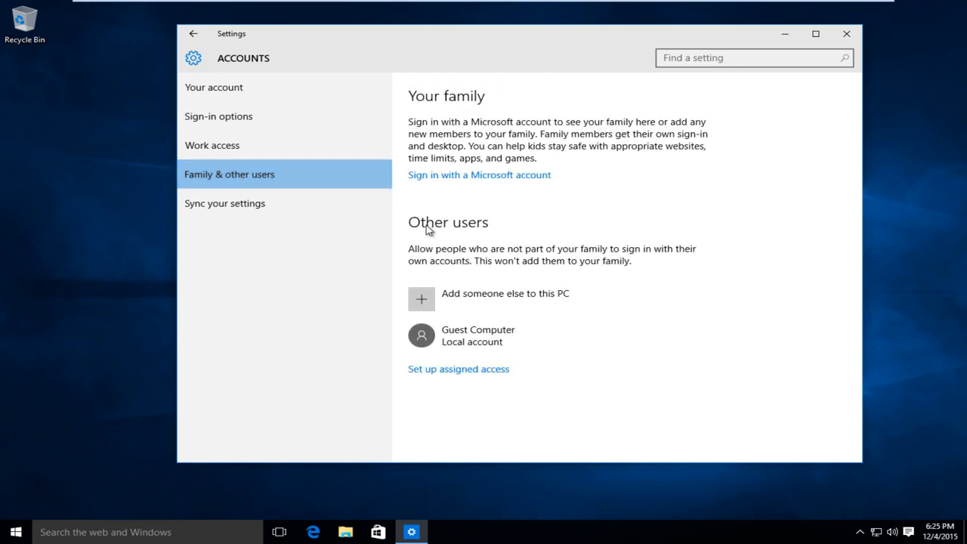
mouse_move(454, 342)
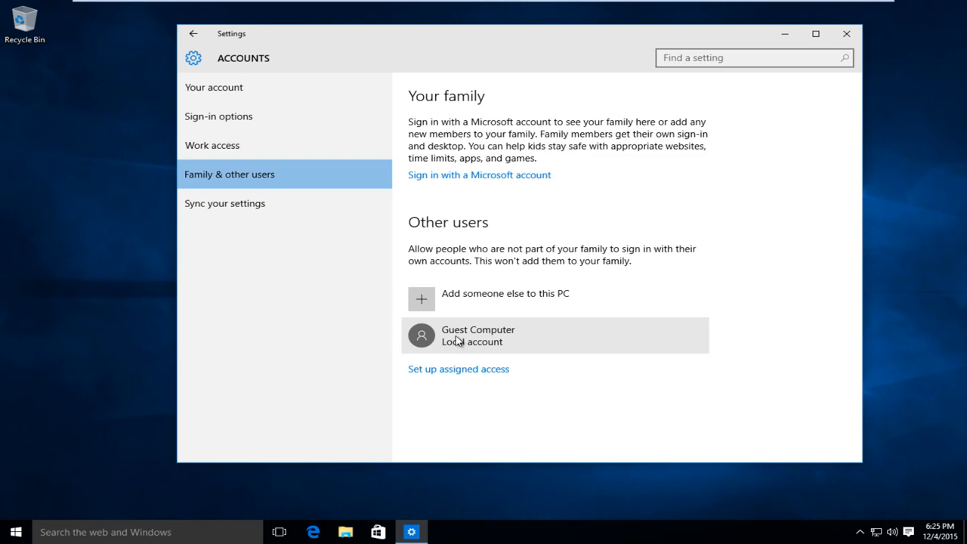
left_click(477, 335)
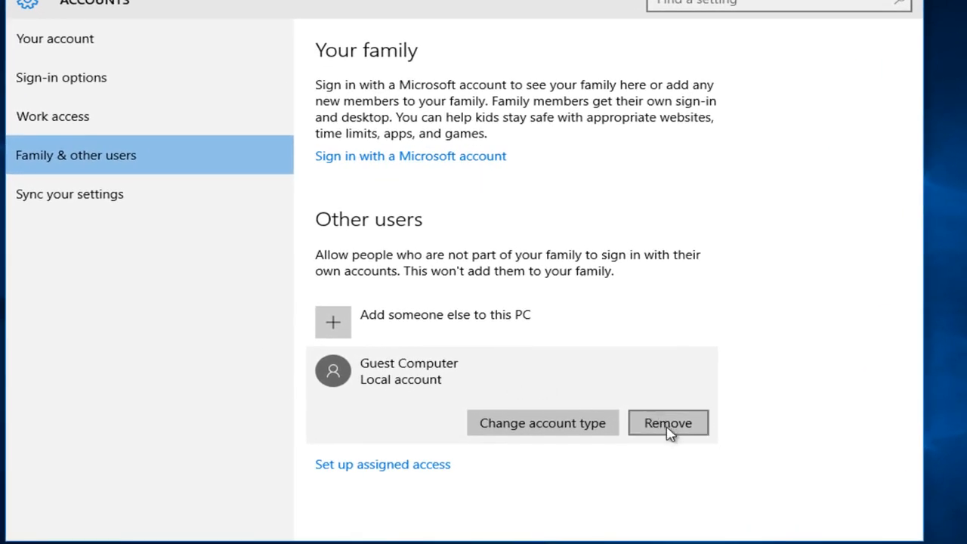
Choose Remove for Guest Computer to bring up the Delete account and data? confirmation.
left_click(668, 423)
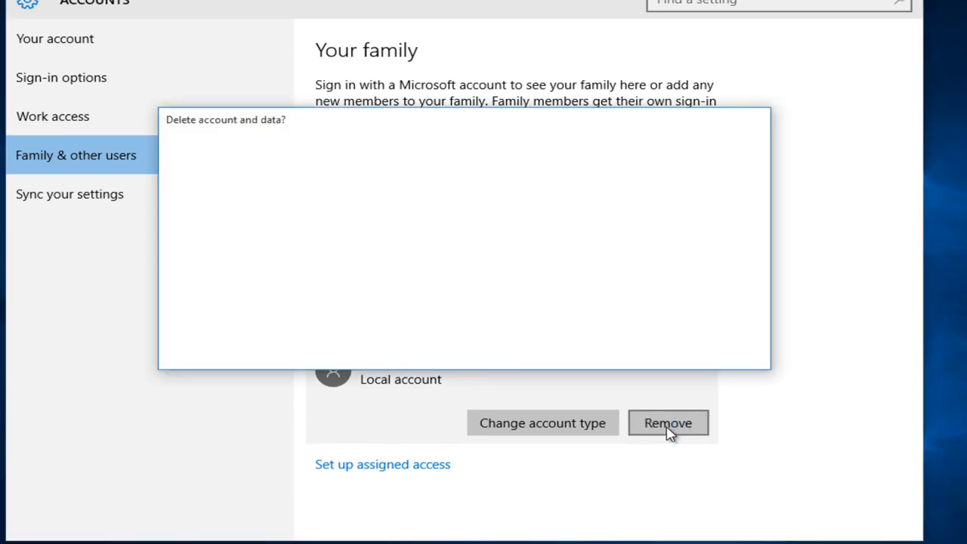
left_click(668, 423)
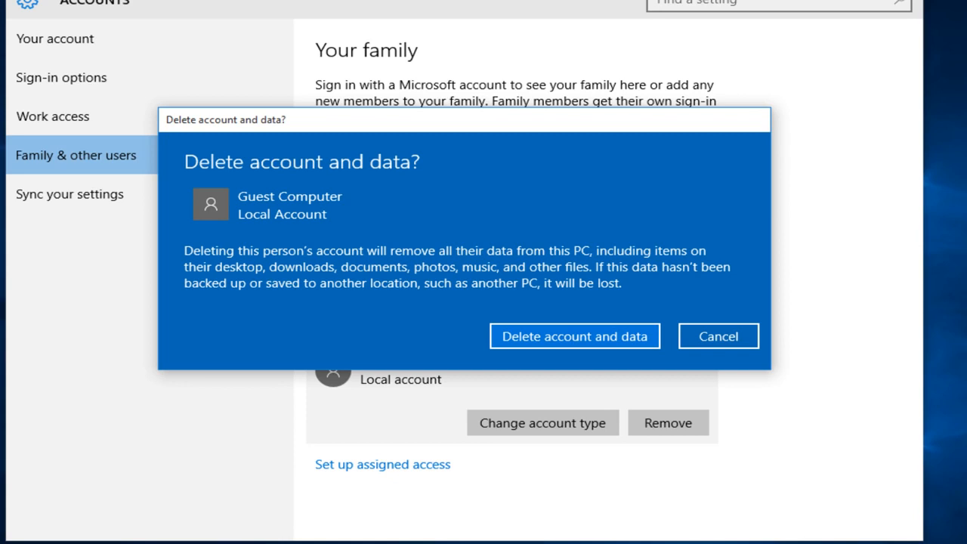
mouse_move(274, 285)
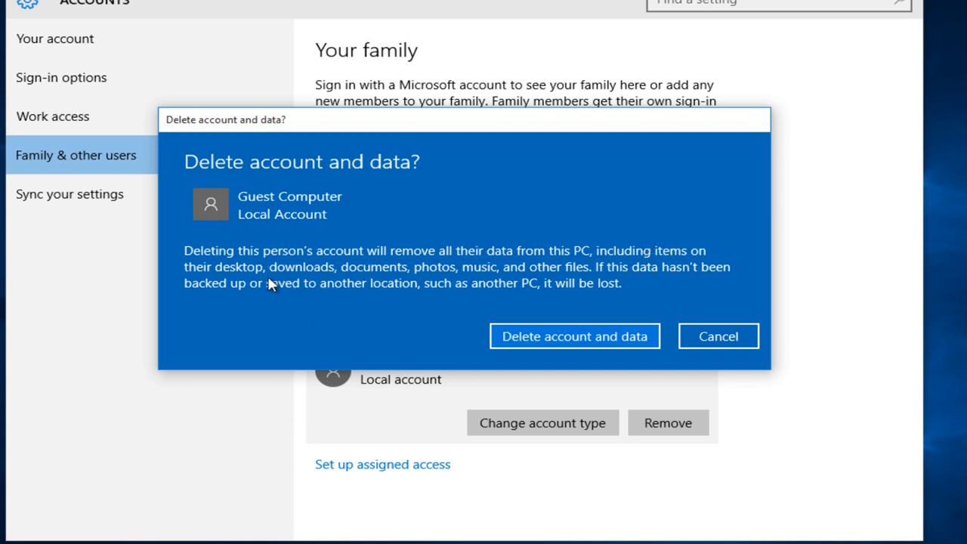
mouse_move(562, 296)
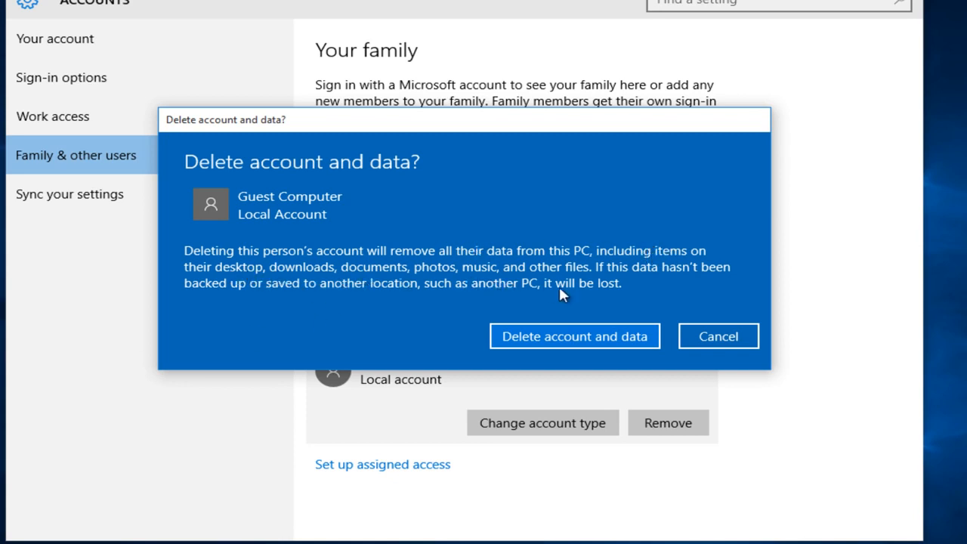
mouse_move(540, 302)
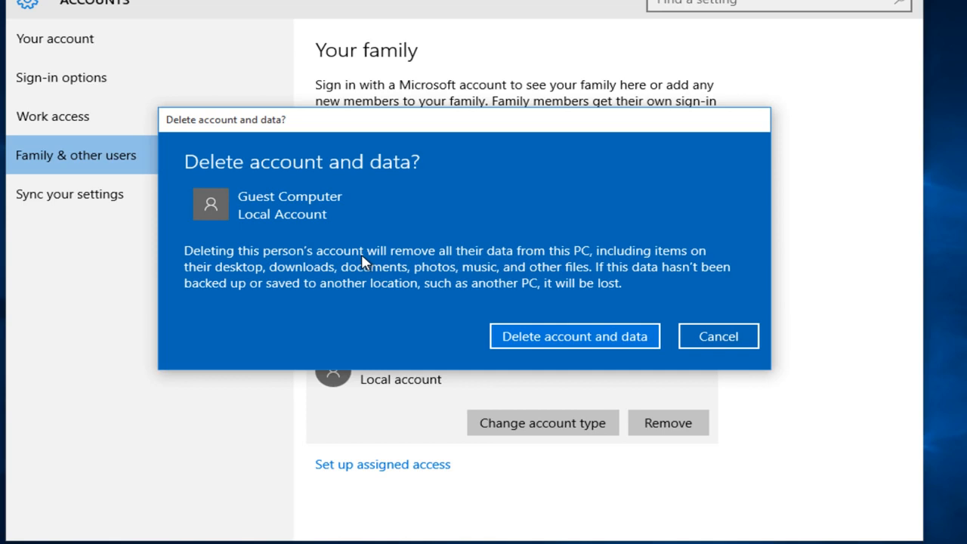
mouse_move(326, 264)
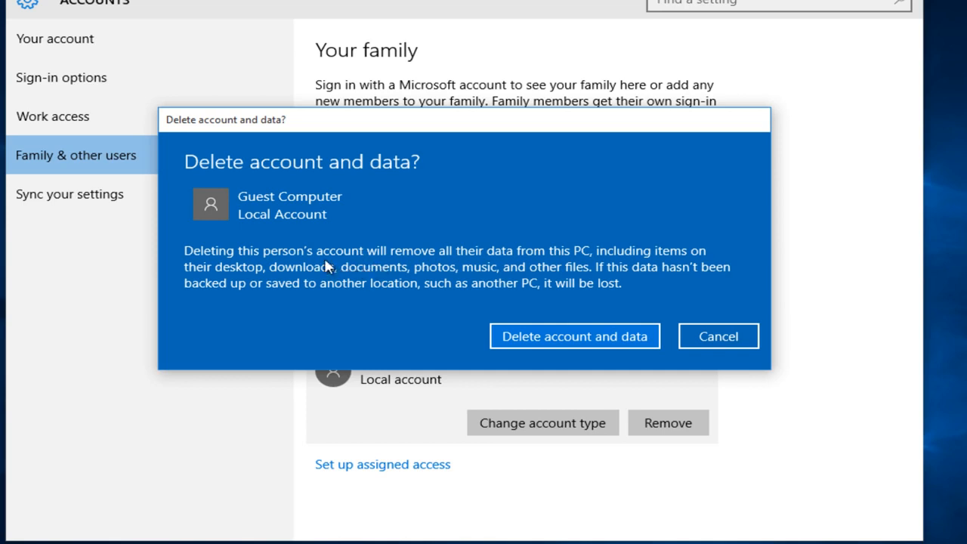
mouse_move(506, 322)
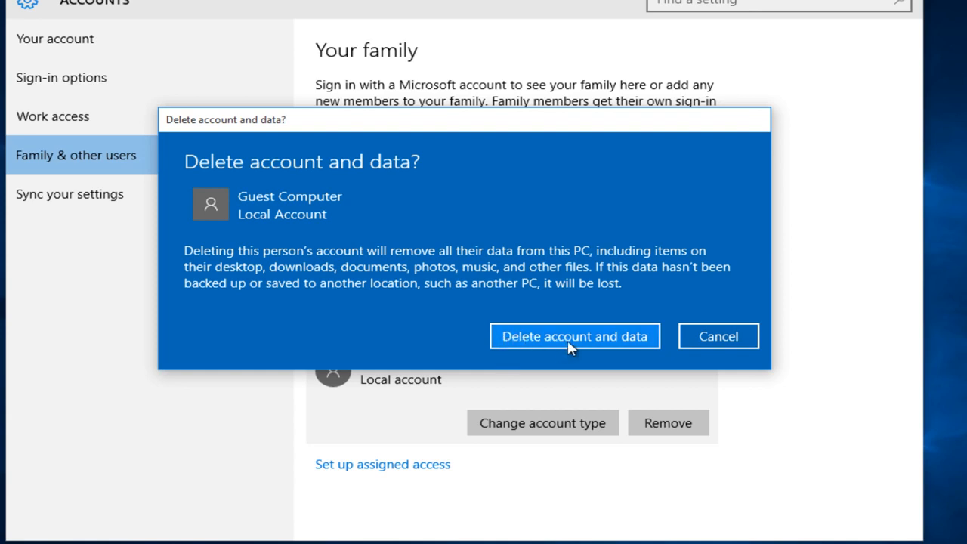
Confirm Delete account and data so Guest Computer is removed and no other users remain.
left_click(574, 335)
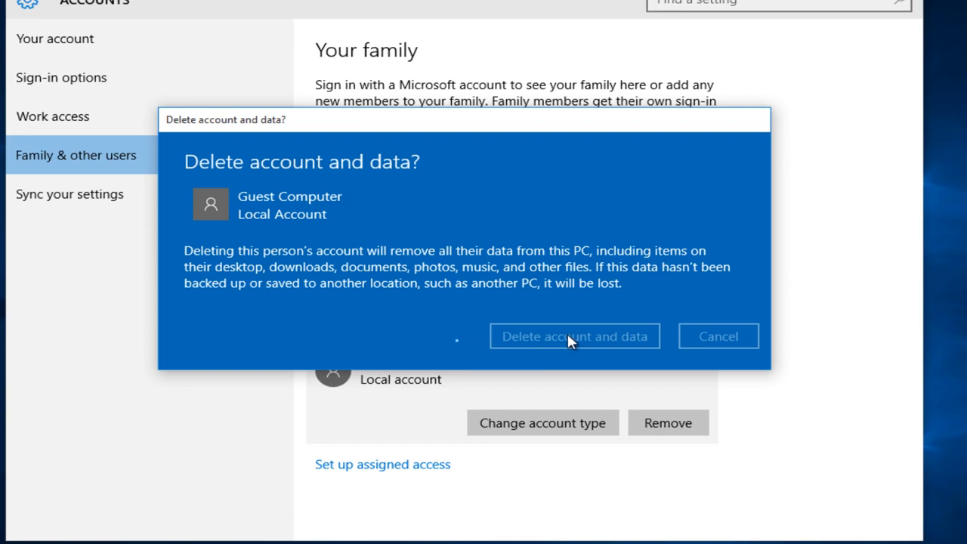
left_click(574, 336)
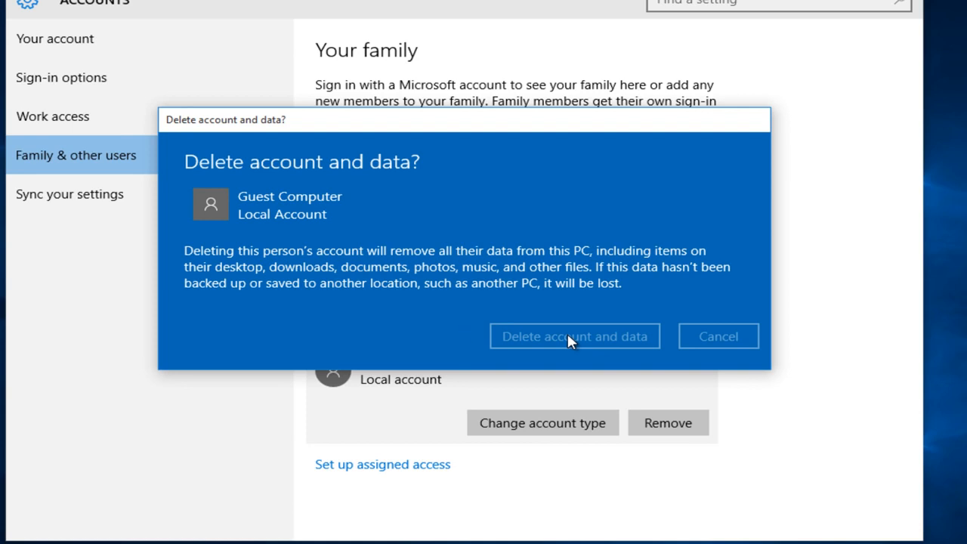
left_click(574, 335)
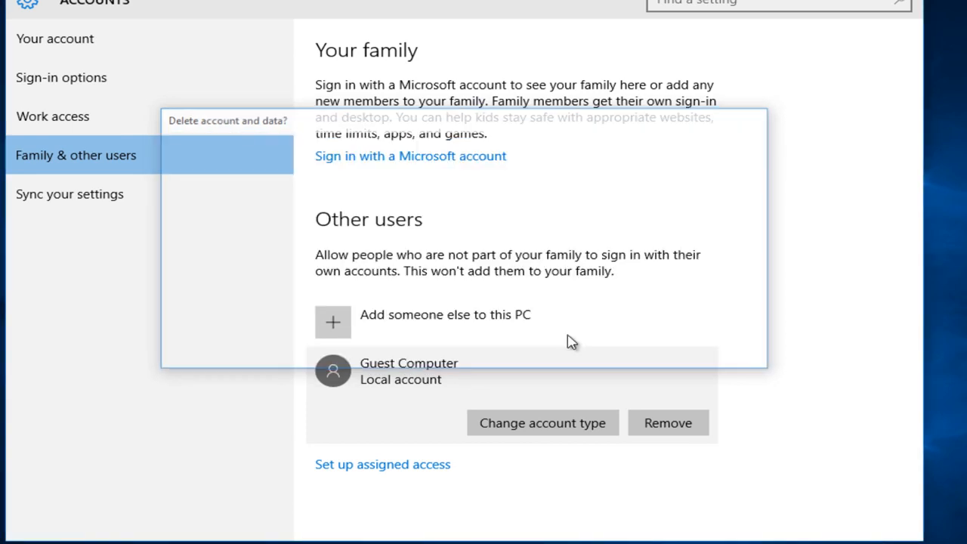
left_click(668, 423)
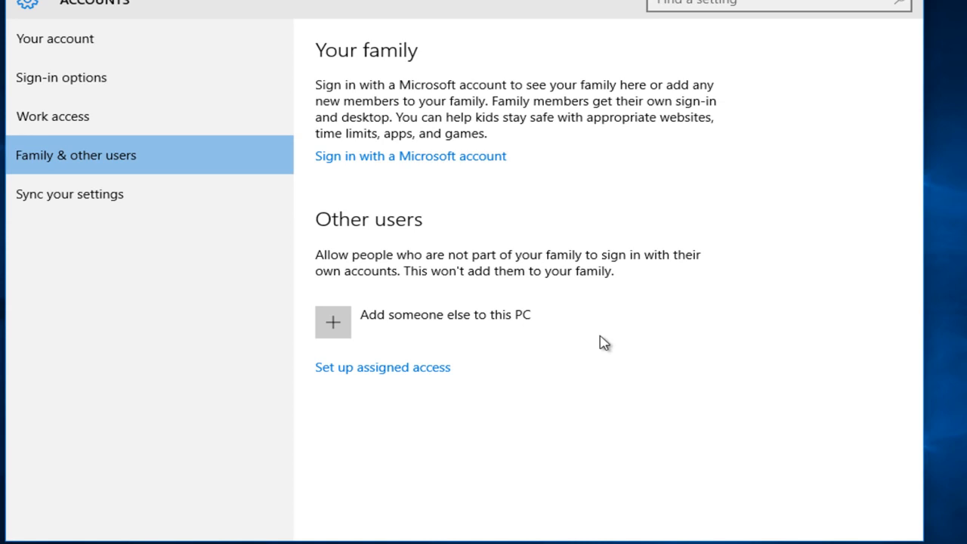